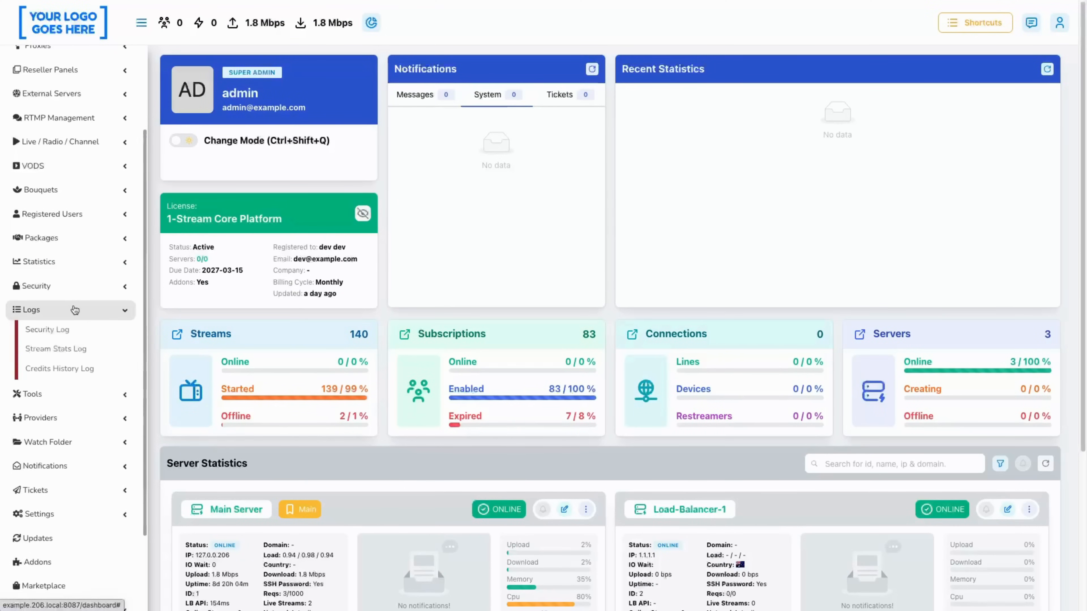
Step: Review the Credits History Log table through to its Actions column
{"action": "left_click", "coordinate": [59, 367]}
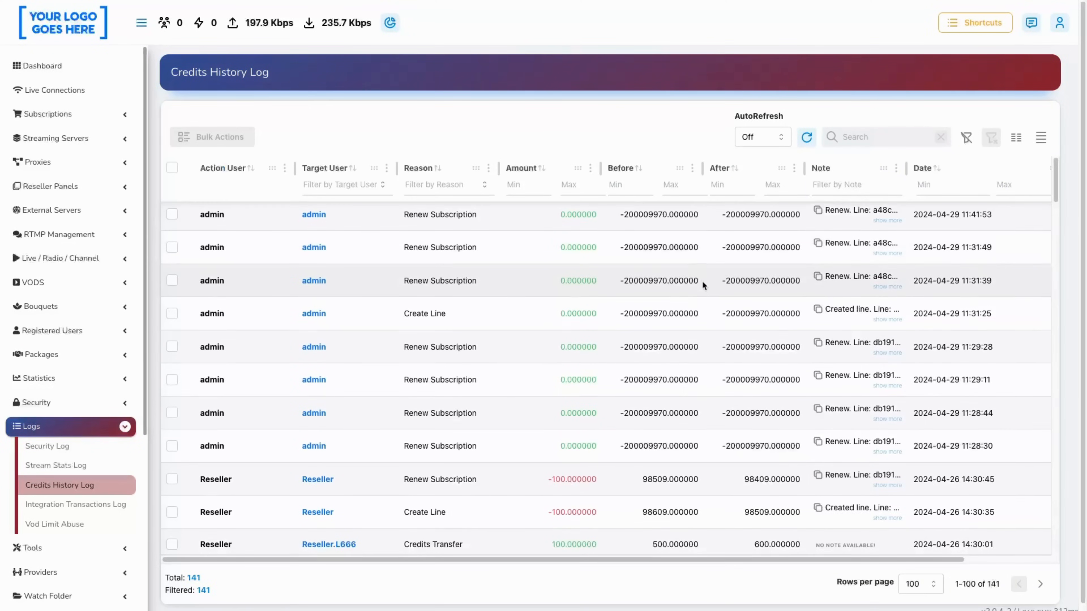
{"action": "scroll", "scroll_direction": "down", "scroll_amount": 3}
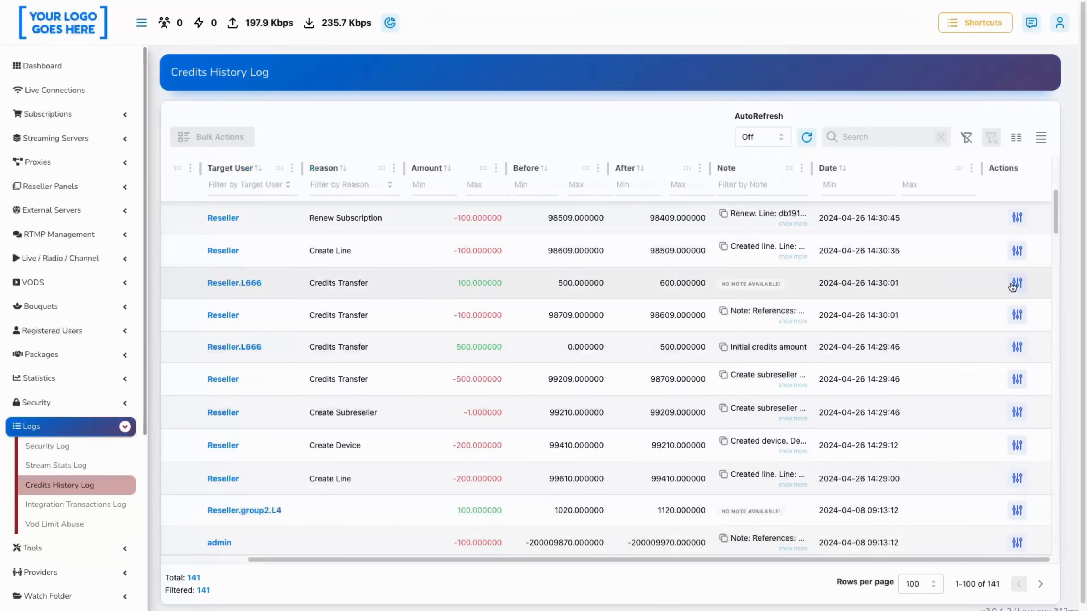
{"action": "left_click", "coordinate": [1017, 284]}
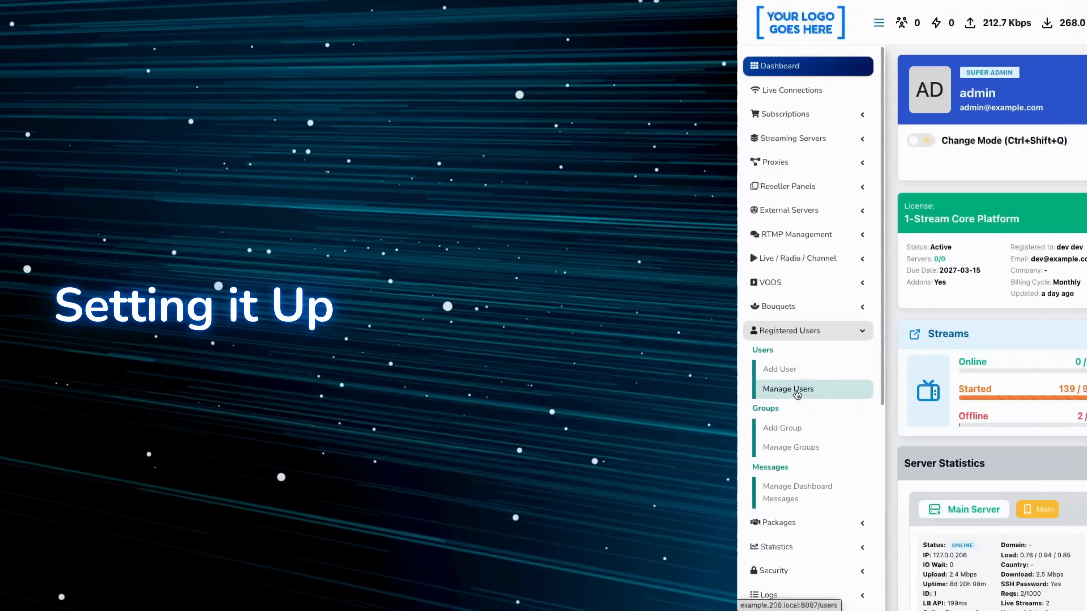
Step: Show the Manage Groups page listing the existing user groups
{"action": "left_click", "coordinate": [790, 447]}
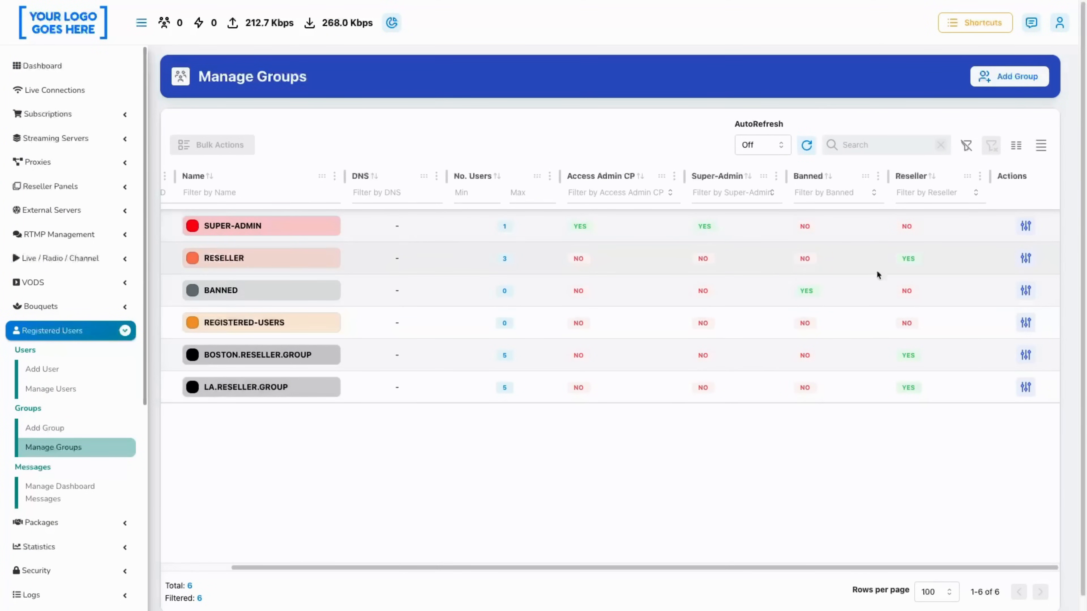
{"action": "mouse_move", "coordinate": [740, 290]}
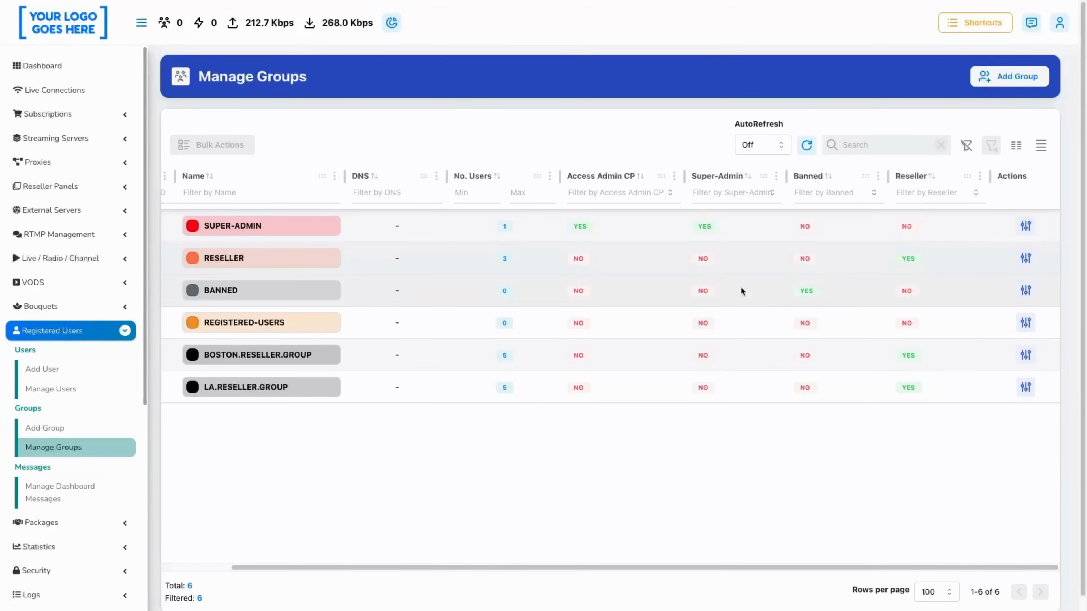
Step: Edit the reseller group and inspect its rollback transaction count and limit period fields, both at 0
{"action": "left_click", "coordinate": [1025, 258]}
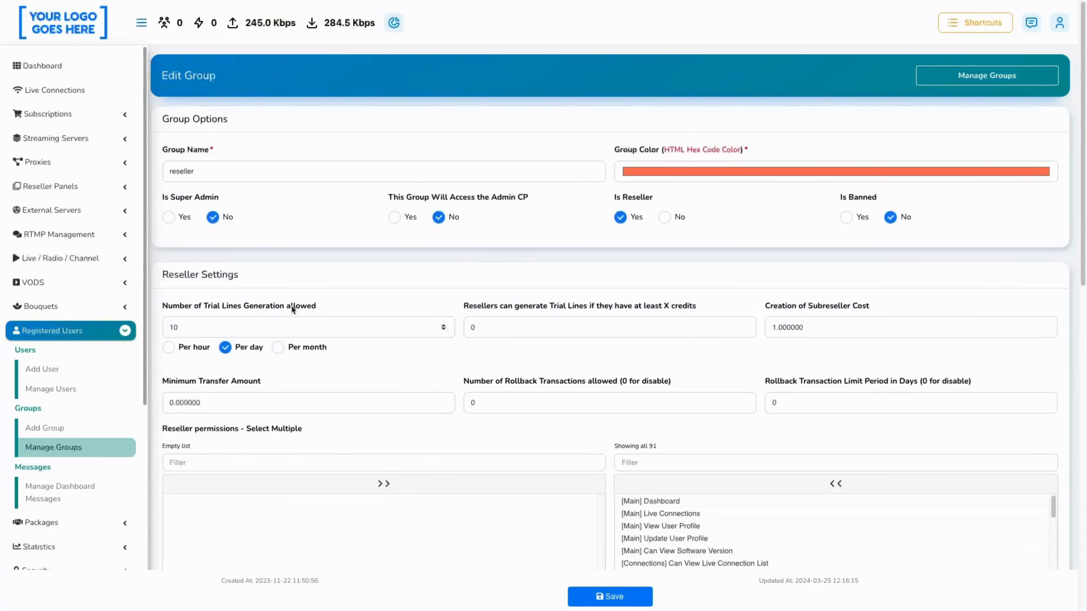
{"action": "scroll", "scroll_direction": "down", "scroll_amount": 3}
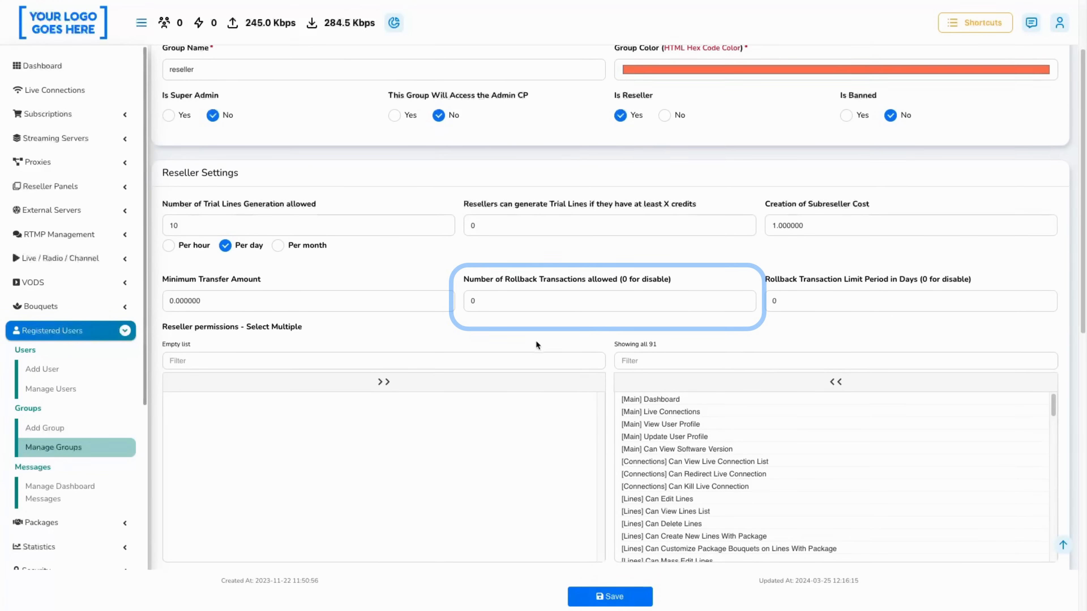
{"action": "left_click", "coordinate": [602, 301]}
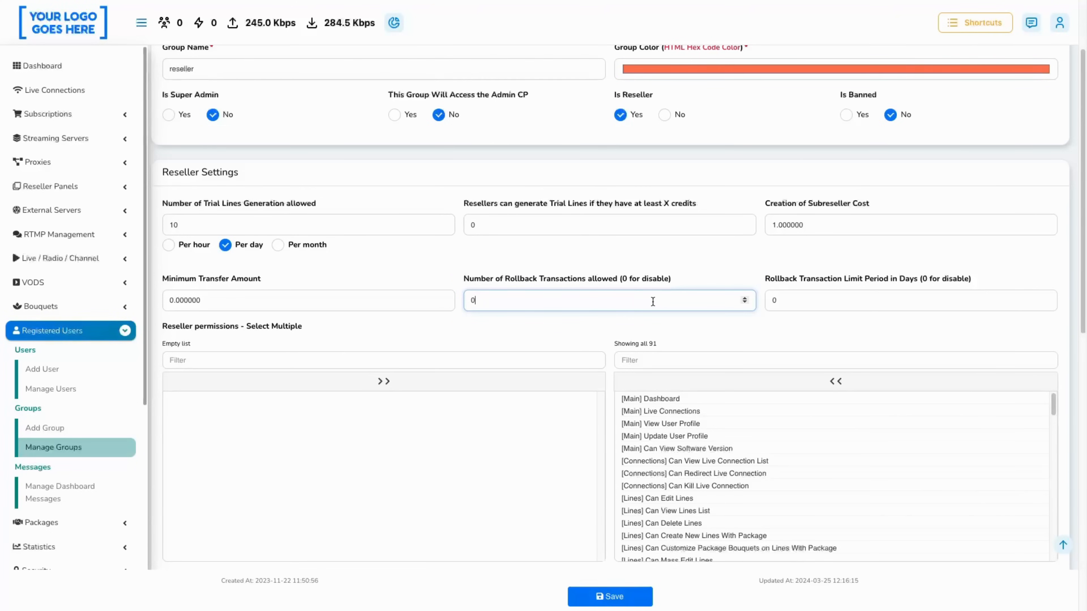
{"action": "left_click", "coordinate": [908, 300]}
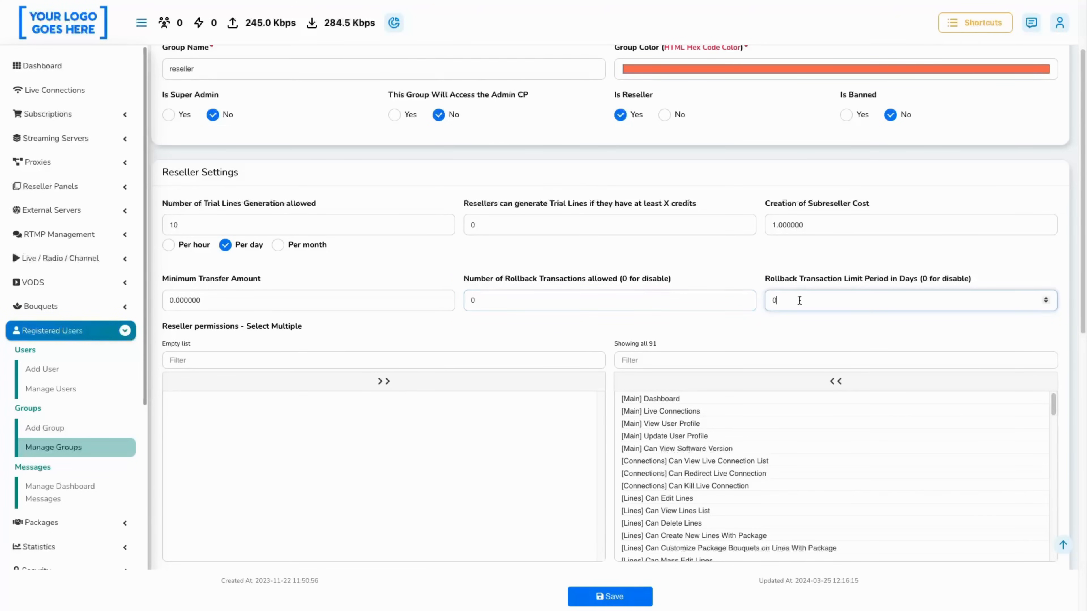
{"action": "left_click", "coordinate": [908, 300]}
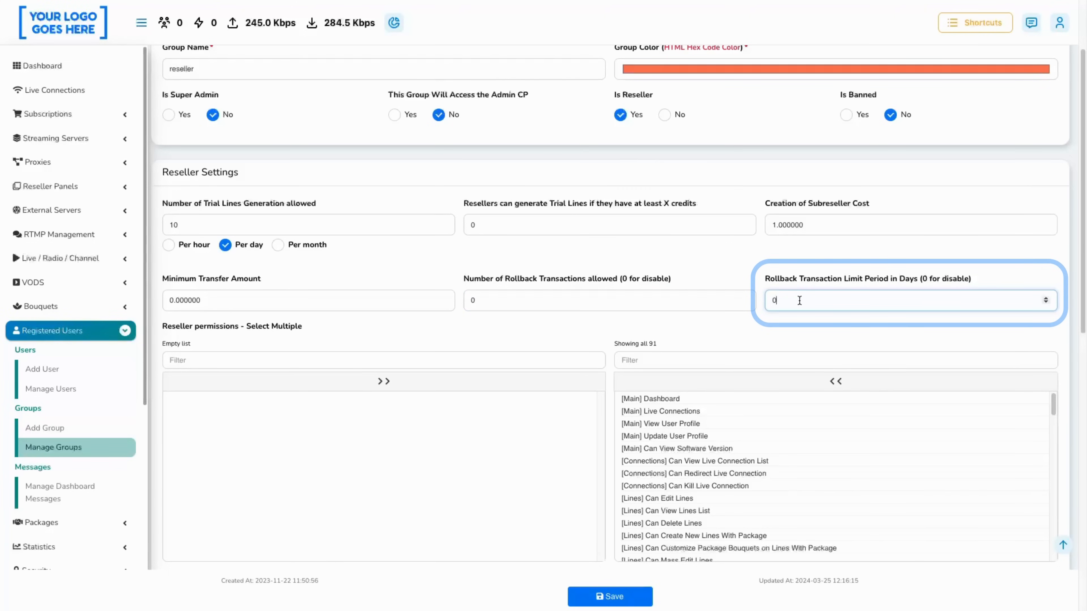
{"action": "mouse_move", "coordinate": [685, 328]}
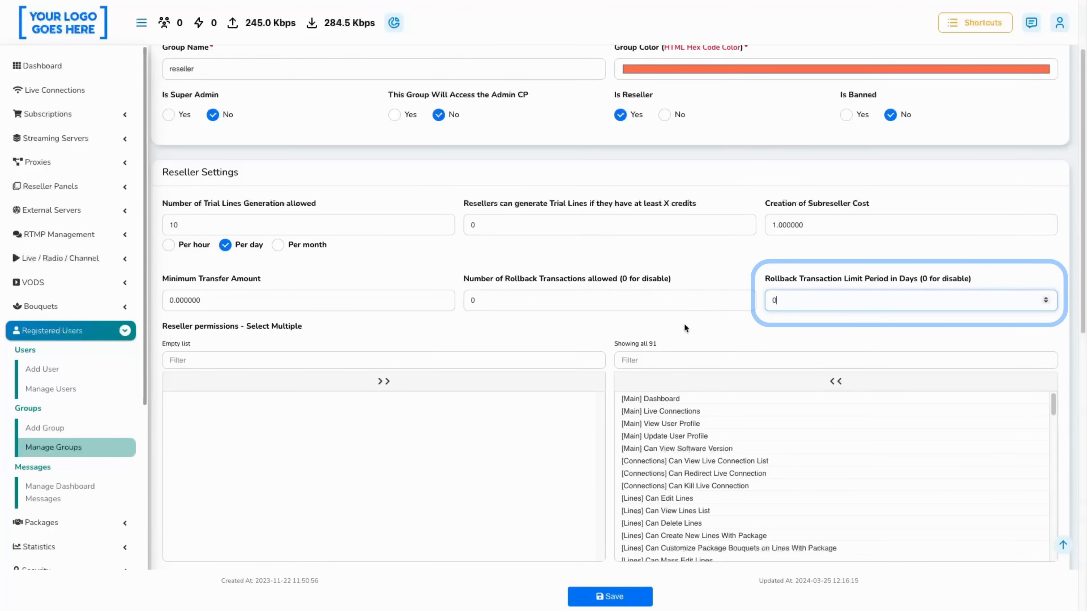
{"action": "scroll", "scroll_direction": "down", "scroll_amount": 3}
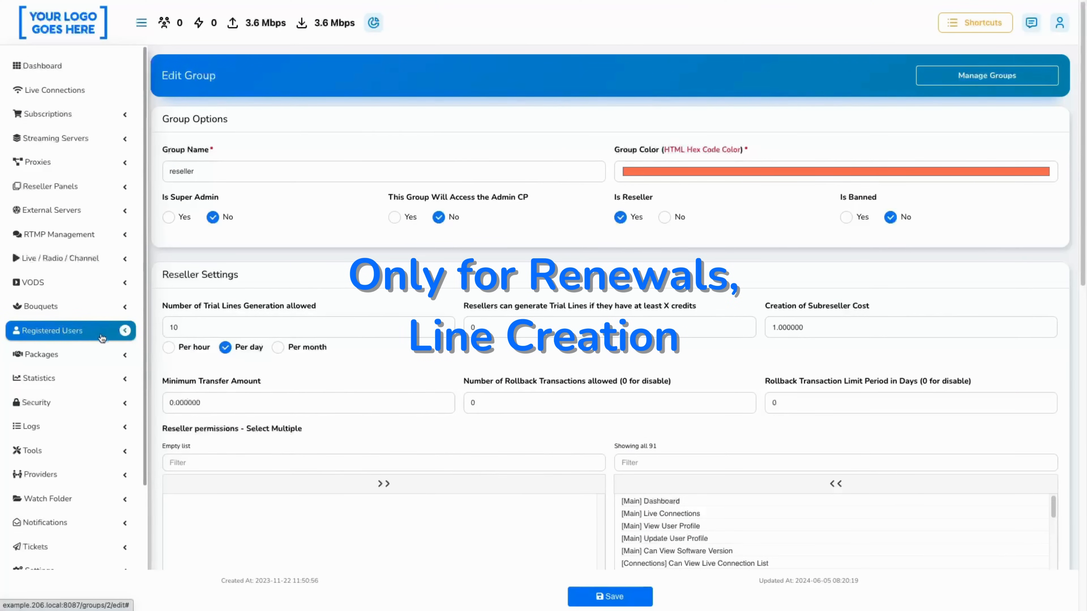
{"action": "left_click", "coordinate": [54, 330]}
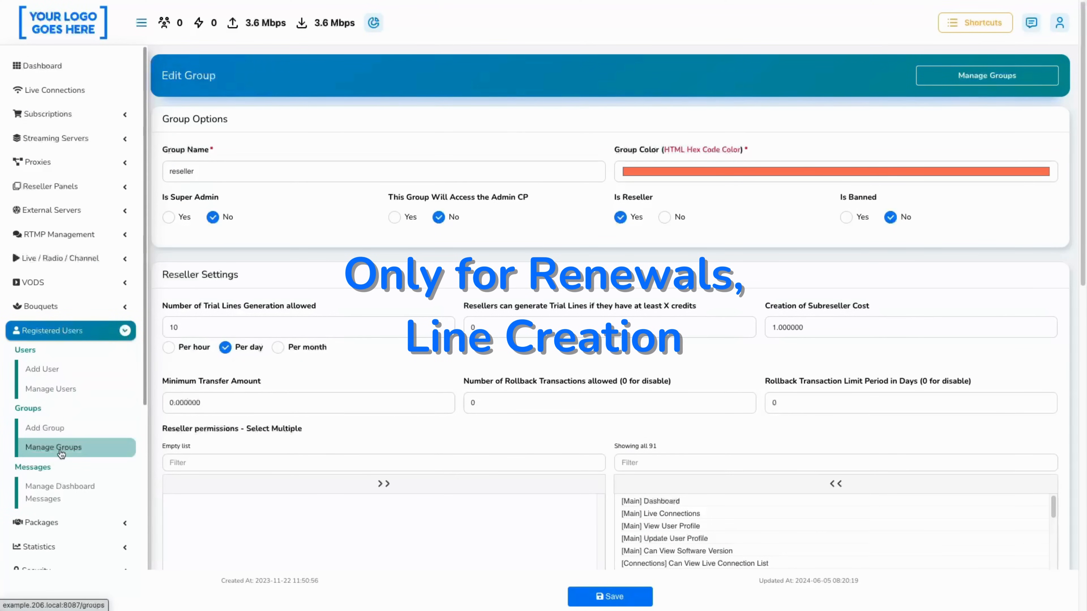
{"action": "left_click", "coordinate": [53, 448]}
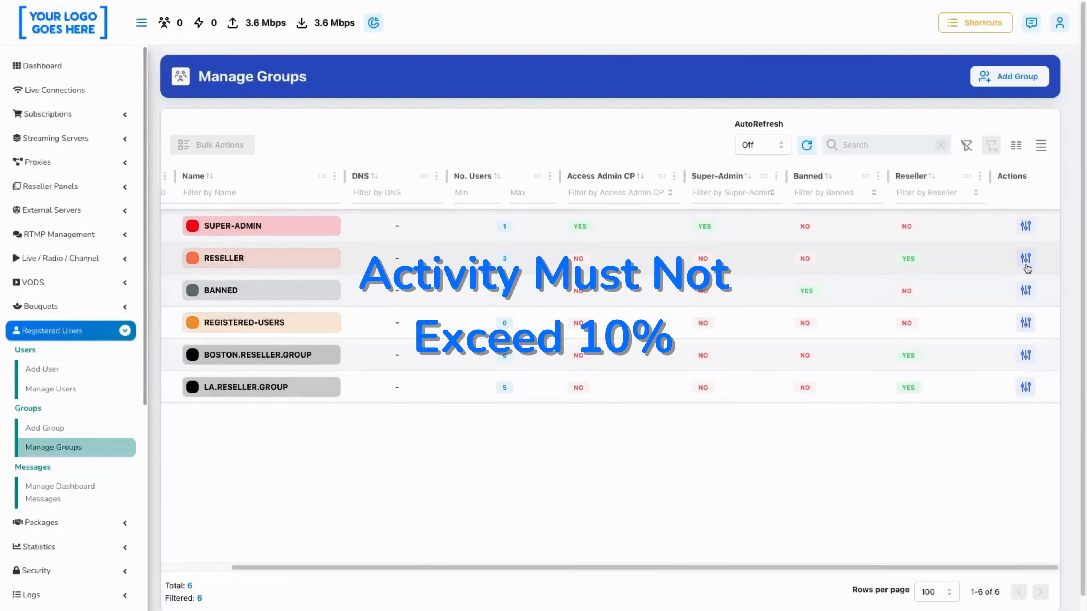
{"action": "left_click", "coordinate": [1026, 258]}
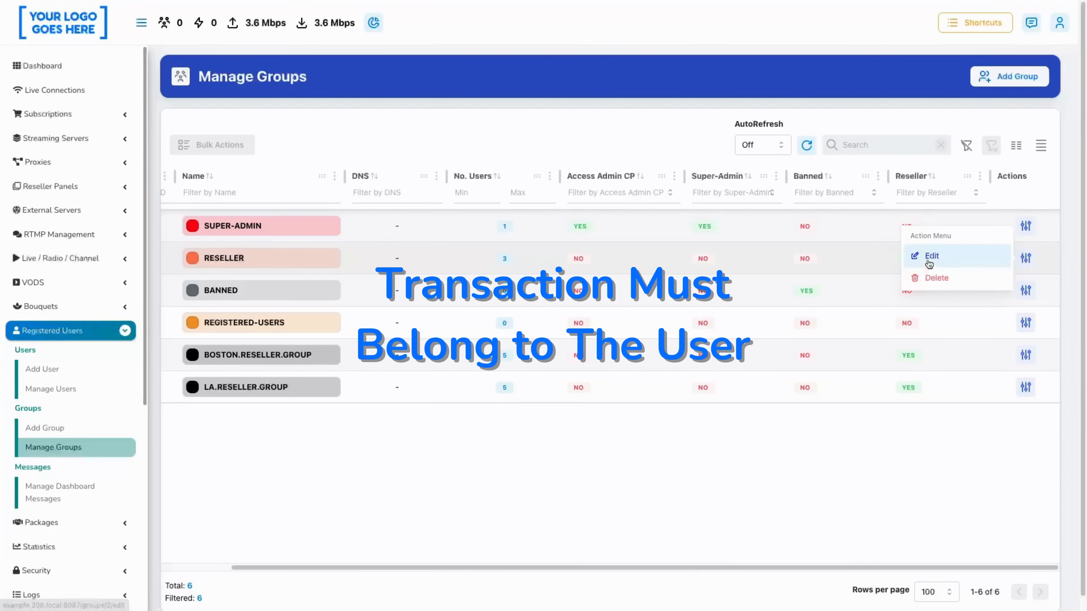
{"action": "left_click", "coordinate": [931, 256]}
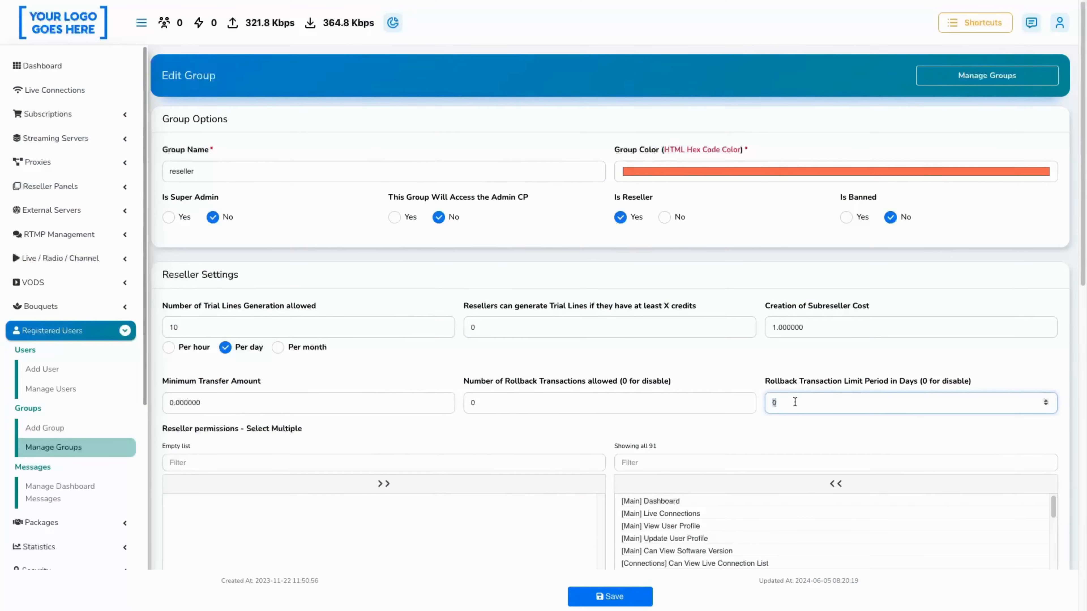
Step: Enter 40 as the rollback transaction limit period in days and save the reseller group
{"action": "type", "text": "1"}
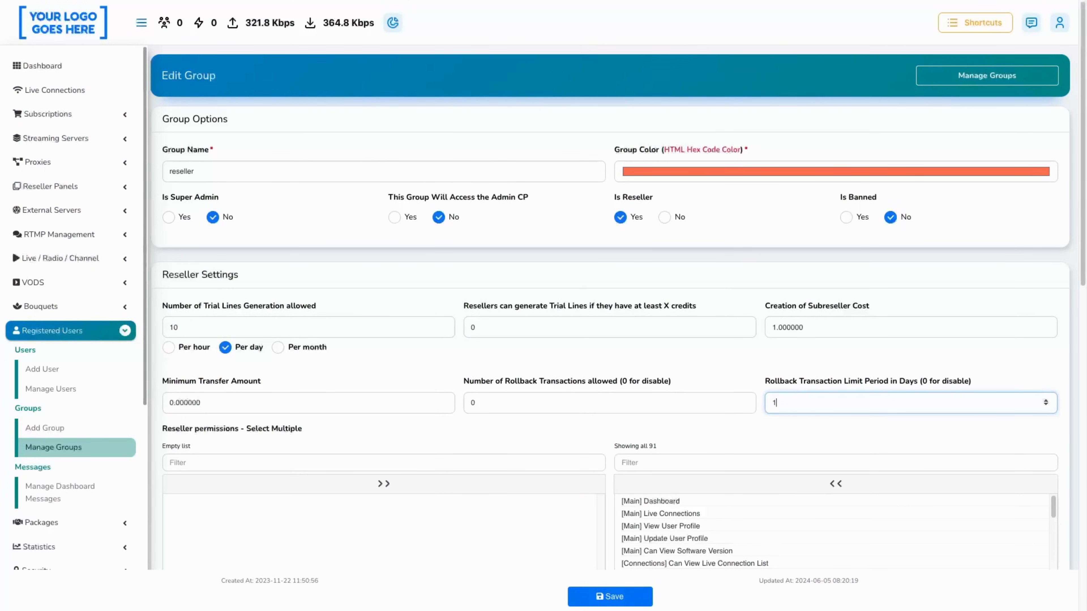
{"action": "type", "text": "4"}
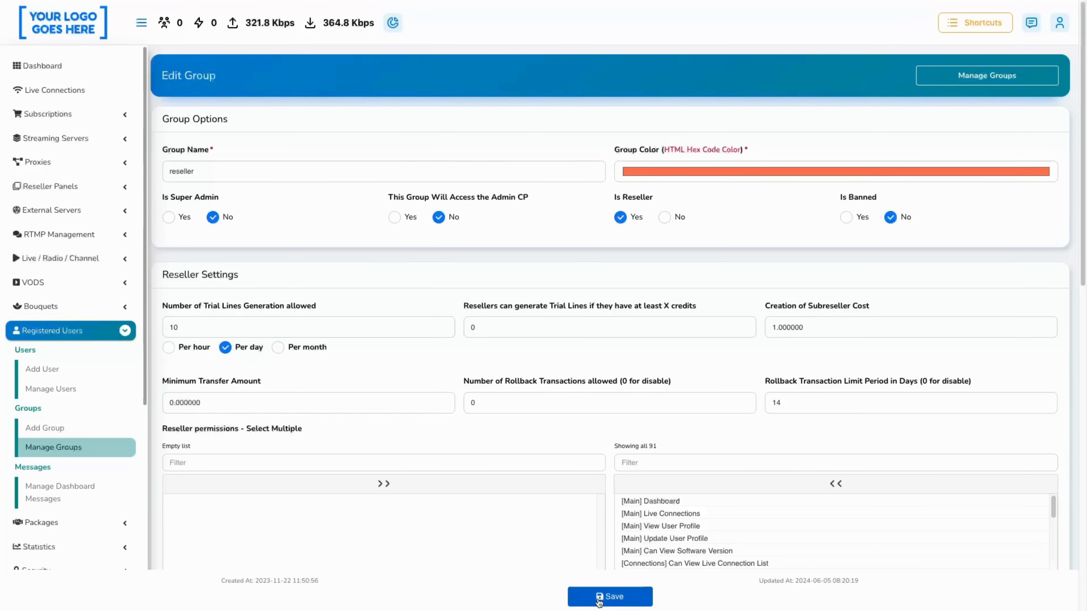
{"action": "left_click", "coordinate": [609, 597]}
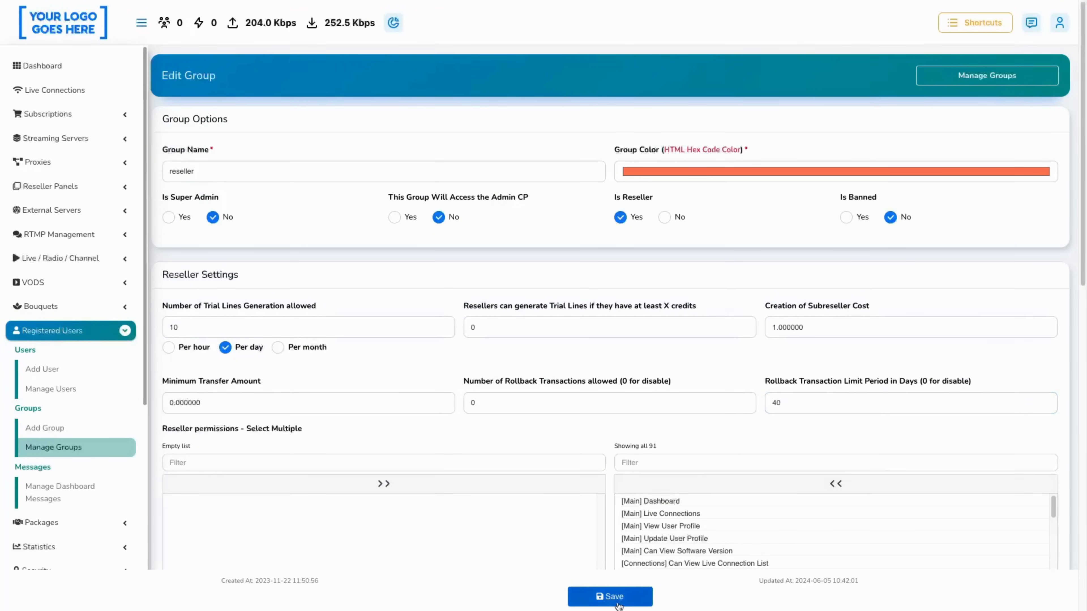
{"action": "left_click", "coordinate": [610, 596]}
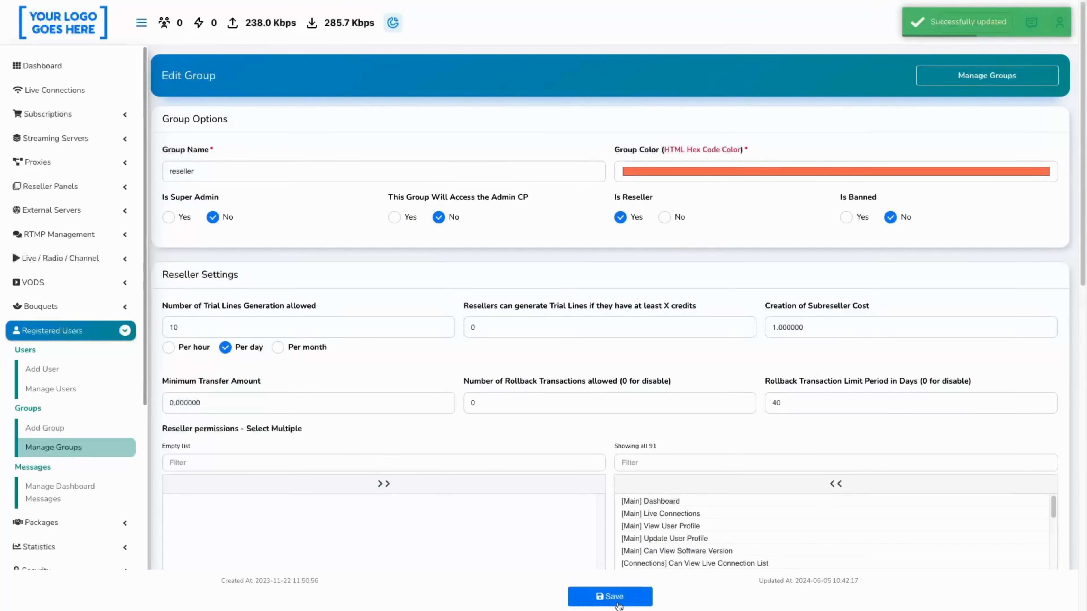
{"action": "left_click", "coordinate": [50, 373]}
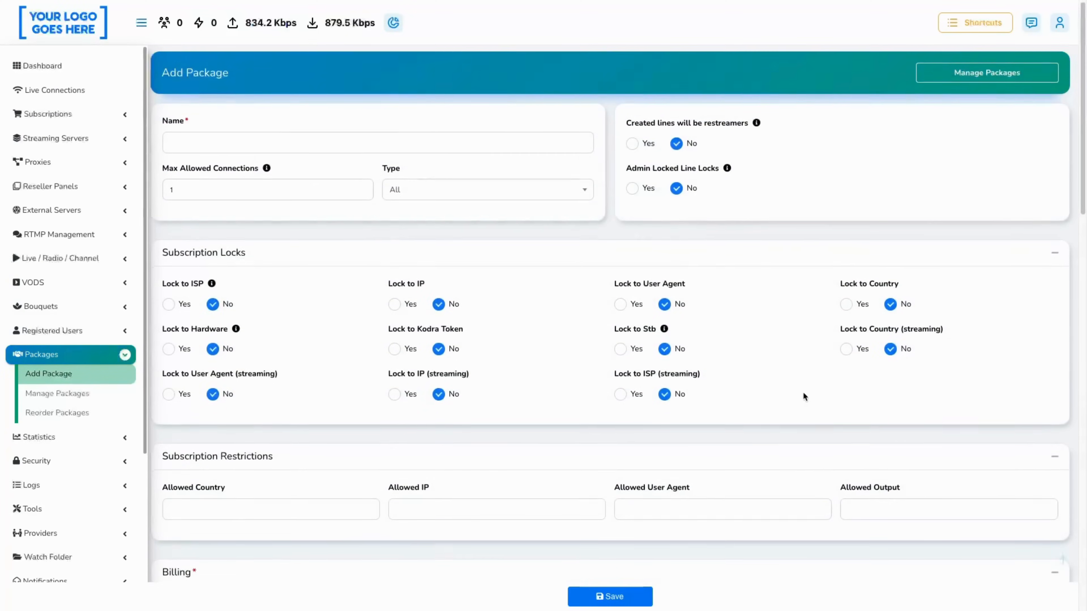
Step: In the package's Billing section, base the expiration date on Line first connection
{"action": "scroll", "scroll_direction": "down", "scroll_amount": 3}
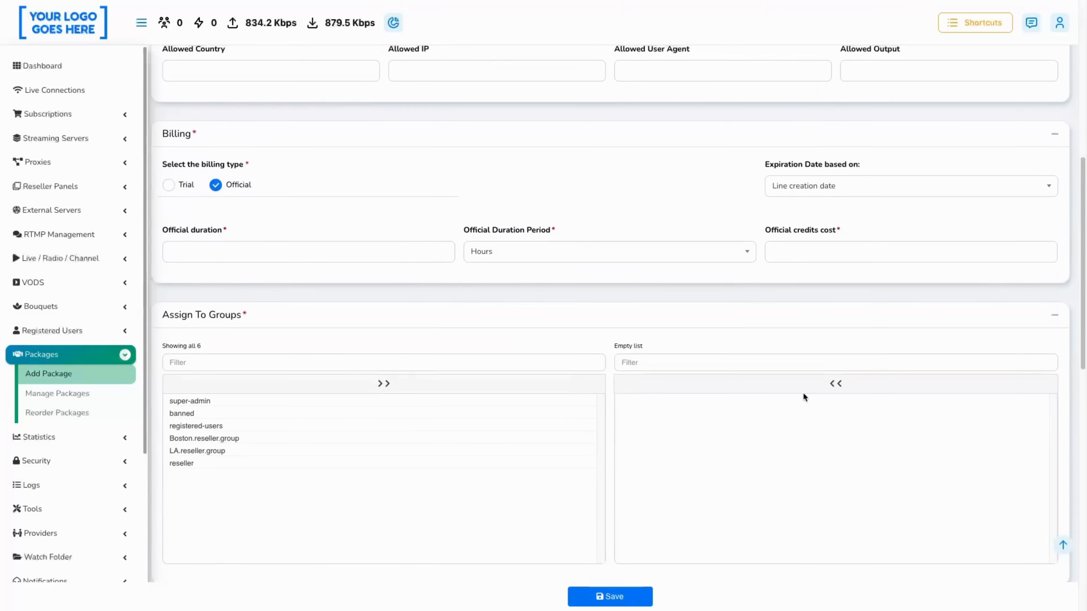
{"action": "left_click", "coordinate": [910, 186]}
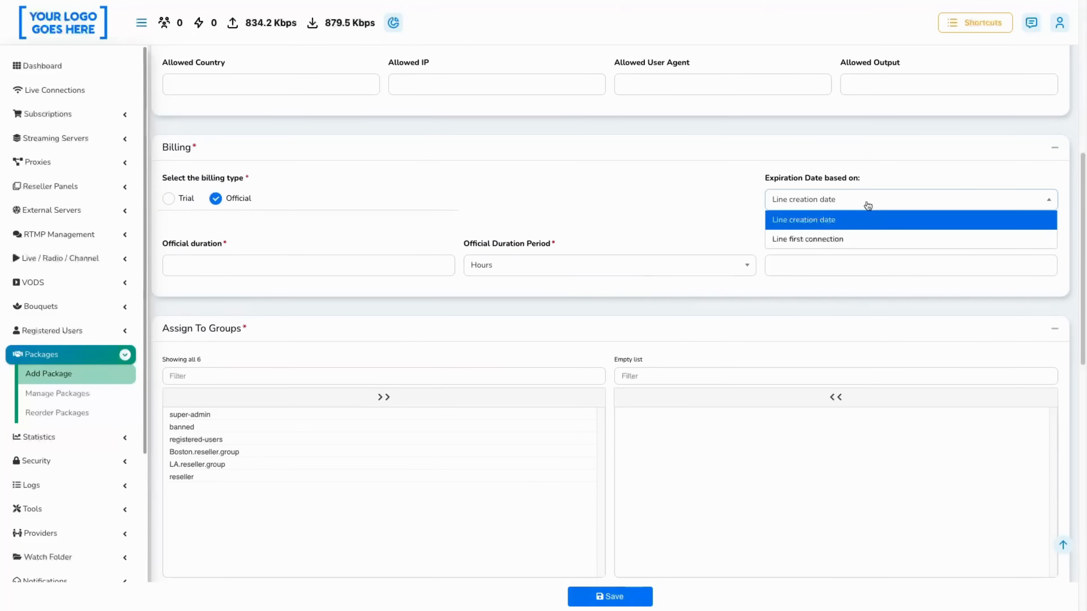
{"action": "mouse_move", "coordinate": [843, 239]}
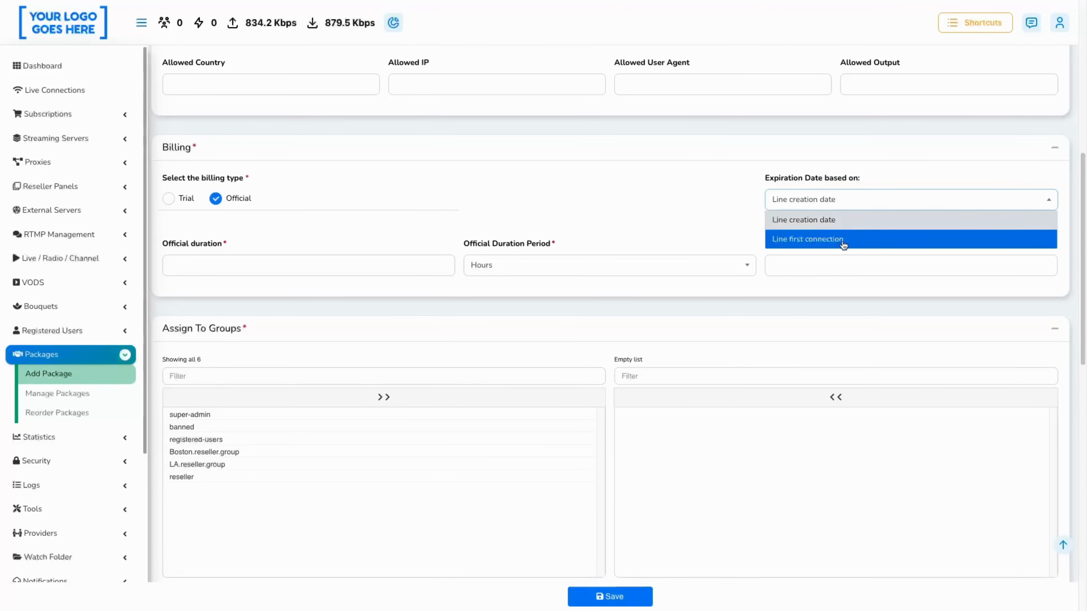
{"action": "left_click", "coordinate": [53, 446]}
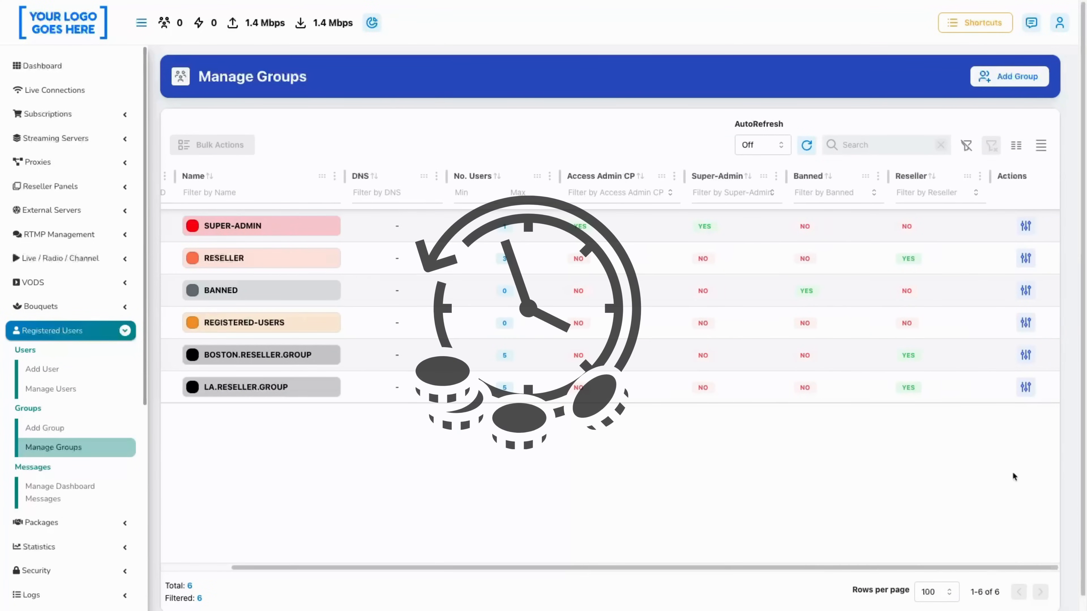
Step: Choose Edit from the reseller row's Actions menu to reopen its settings
{"action": "left_click", "coordinate": [1025, 258]}
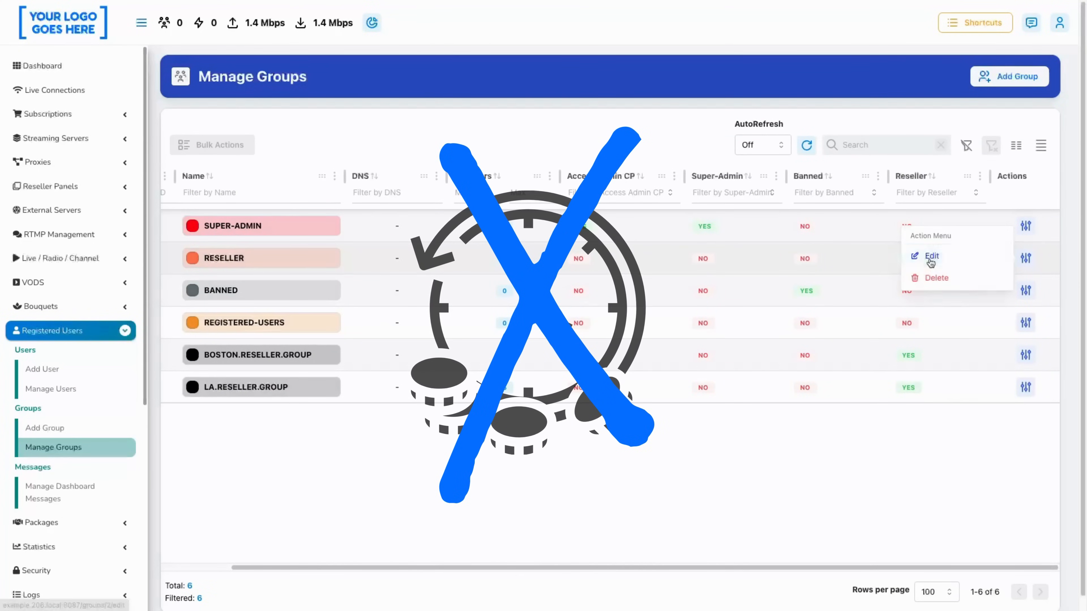
{"action": "left_click", "coordinate": [930, 255]}
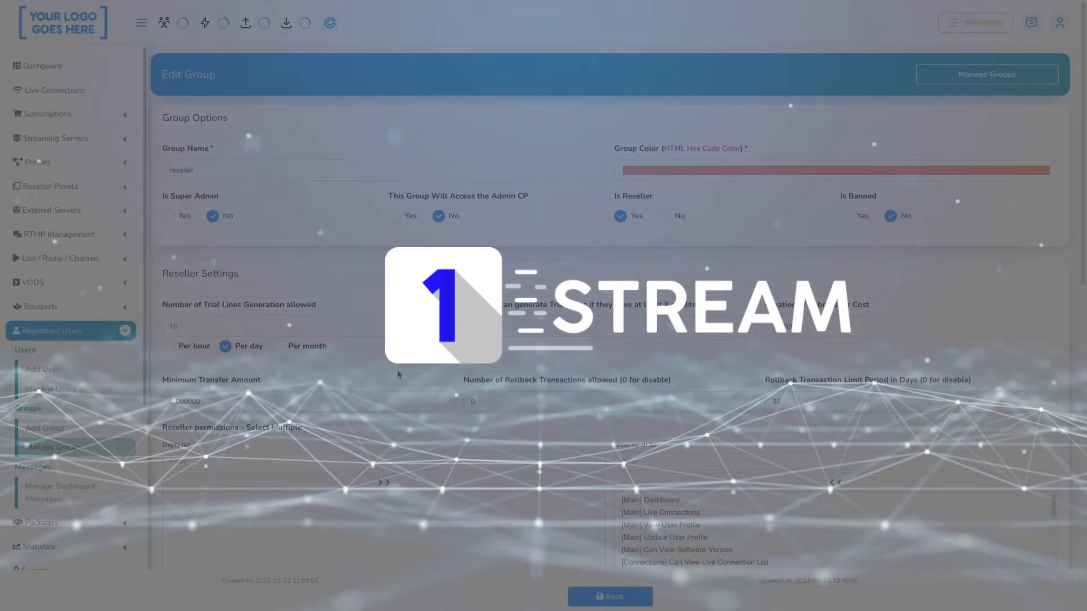